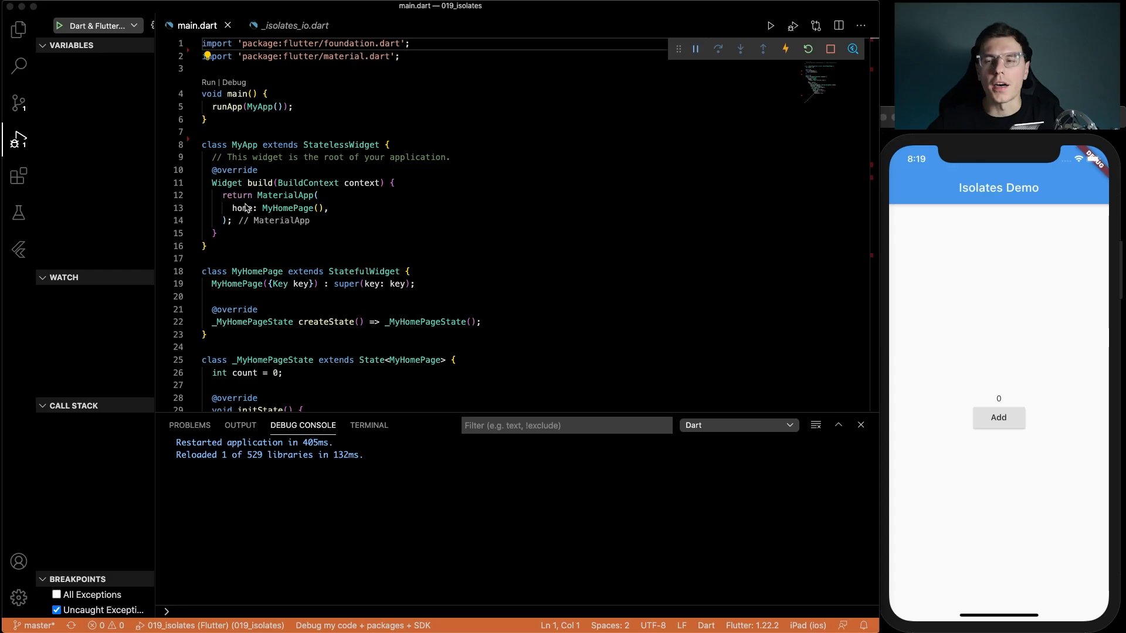
mouse_move(824, 174)
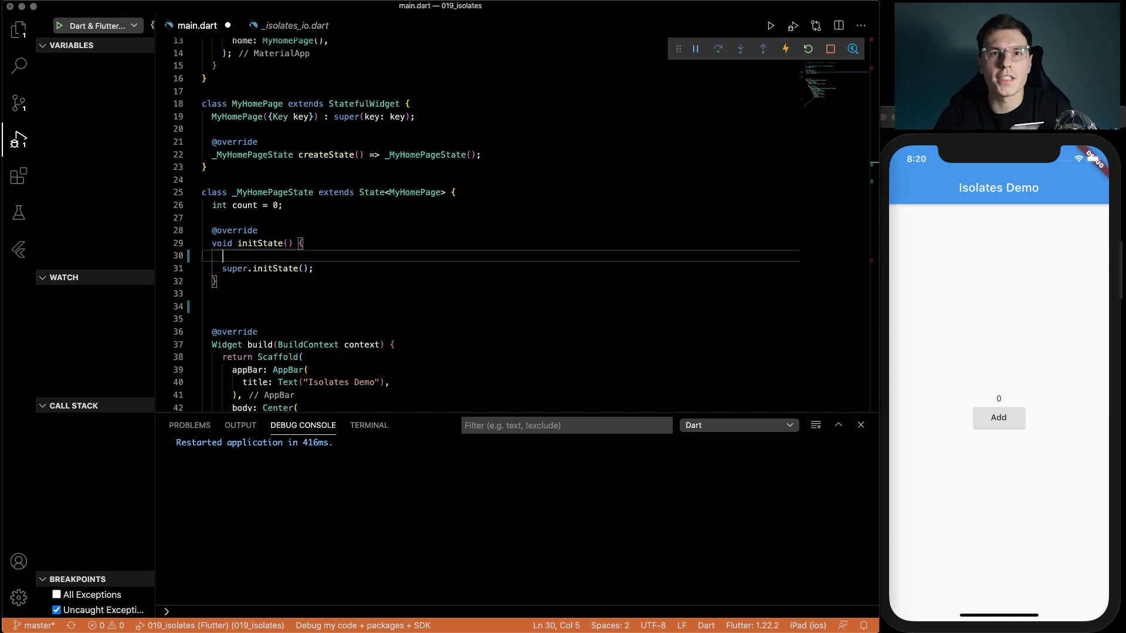
- Import dart:isolate and define void isolateFunction(int finalNum) with its counting loop
type("Isol")
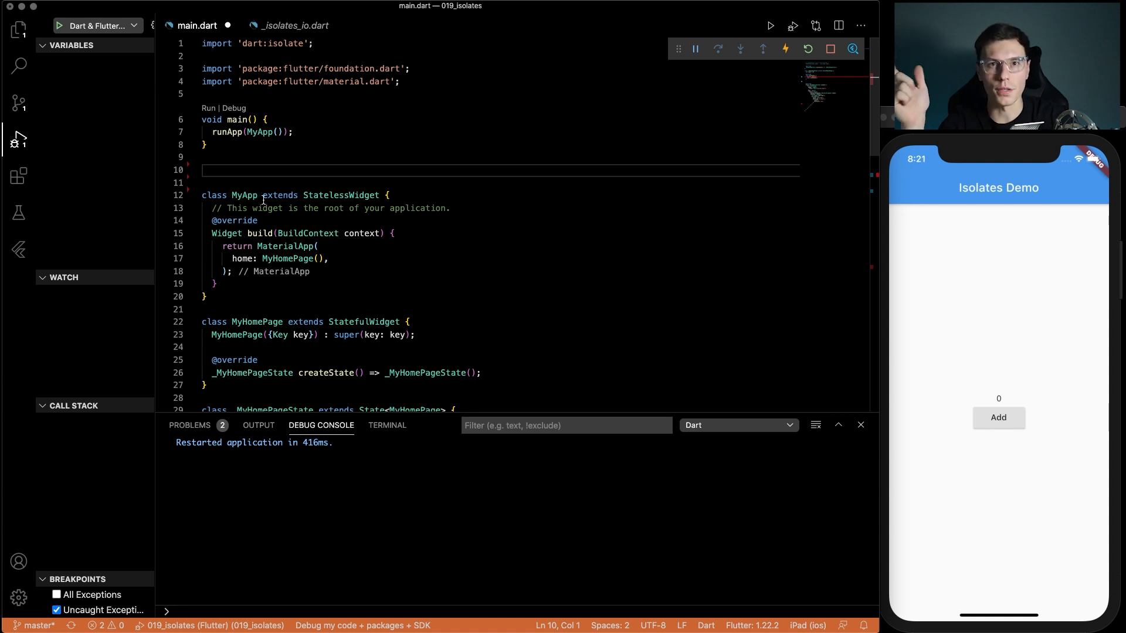
scroll("down", 3)
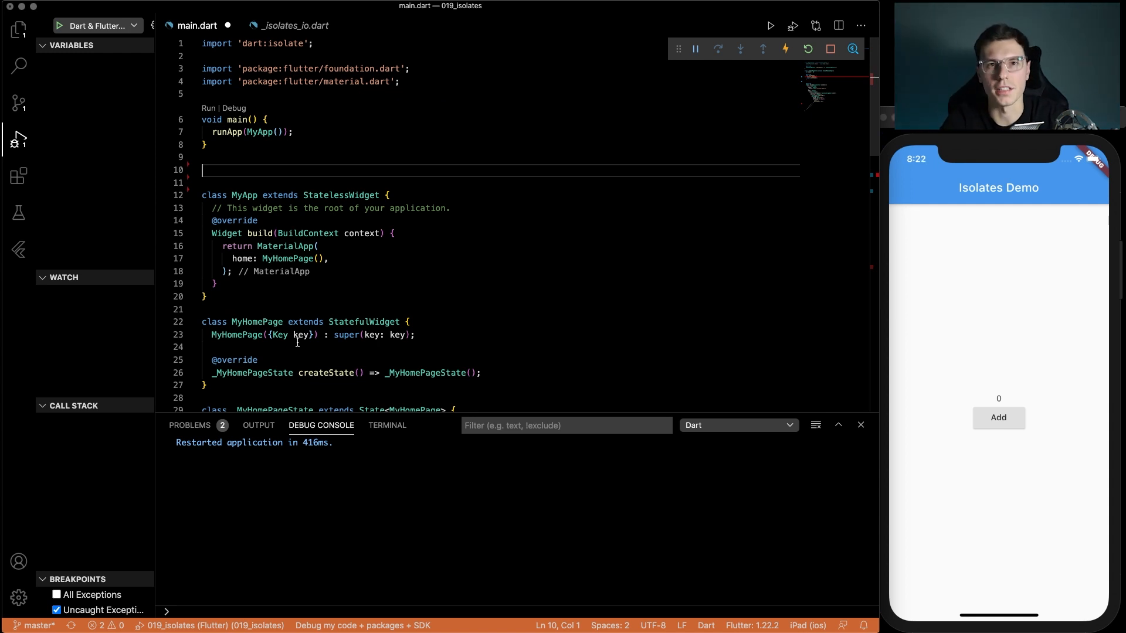
type("void isolateFunction(int finalNum){")
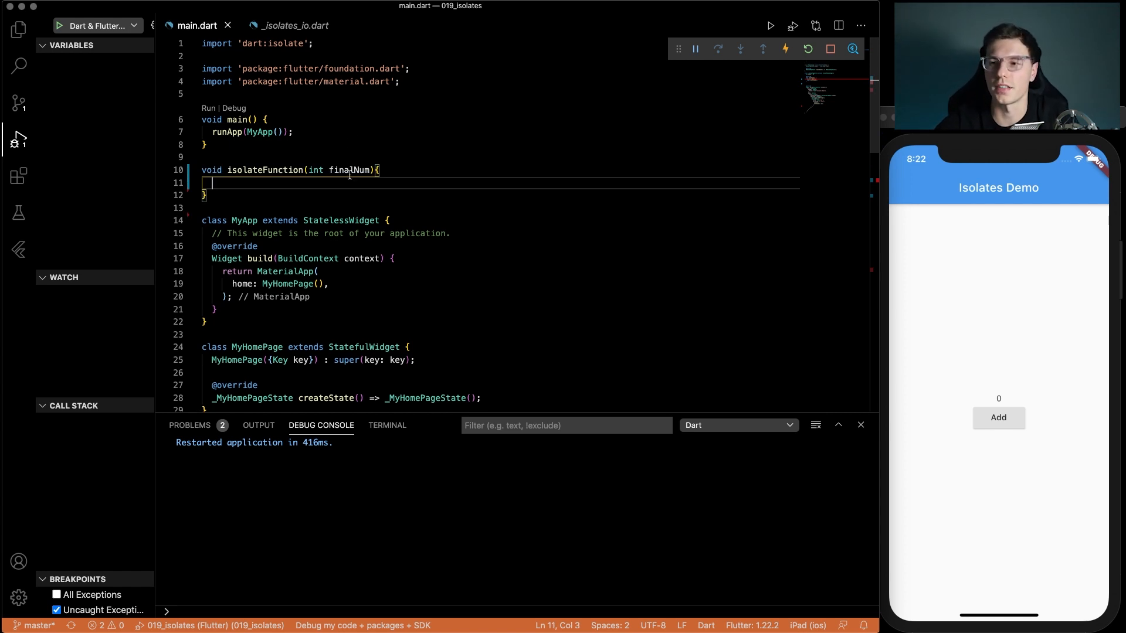
- Call Isolate.spawn(isolateFunction, ...) from initState
scroll("down", 3)
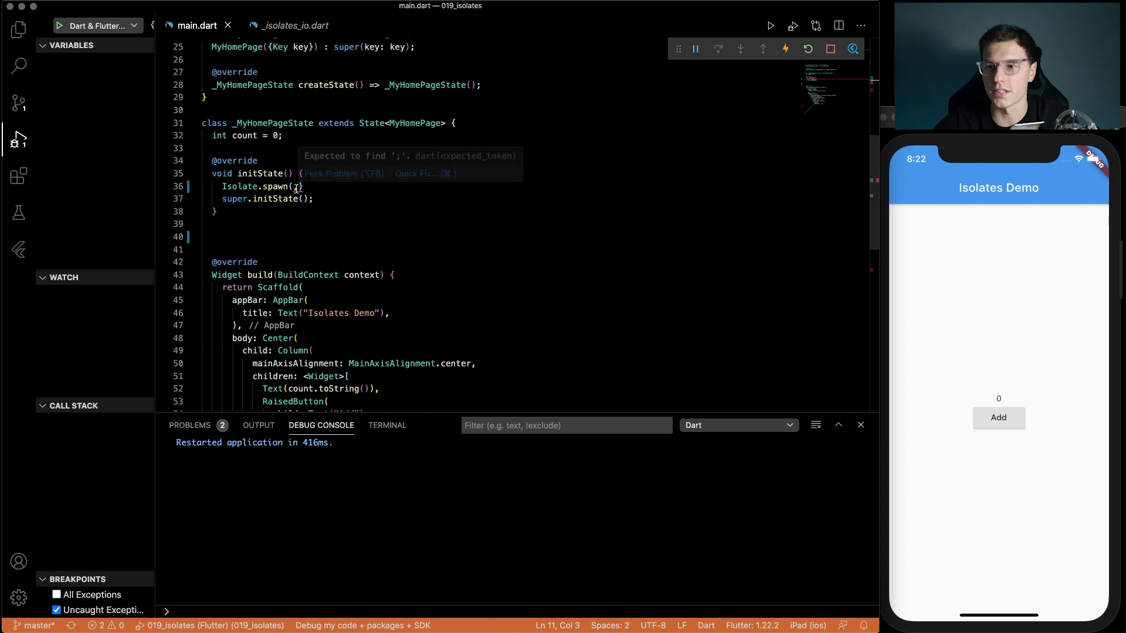
type("isolateFunction(int finalNum) {")
type("_count++")
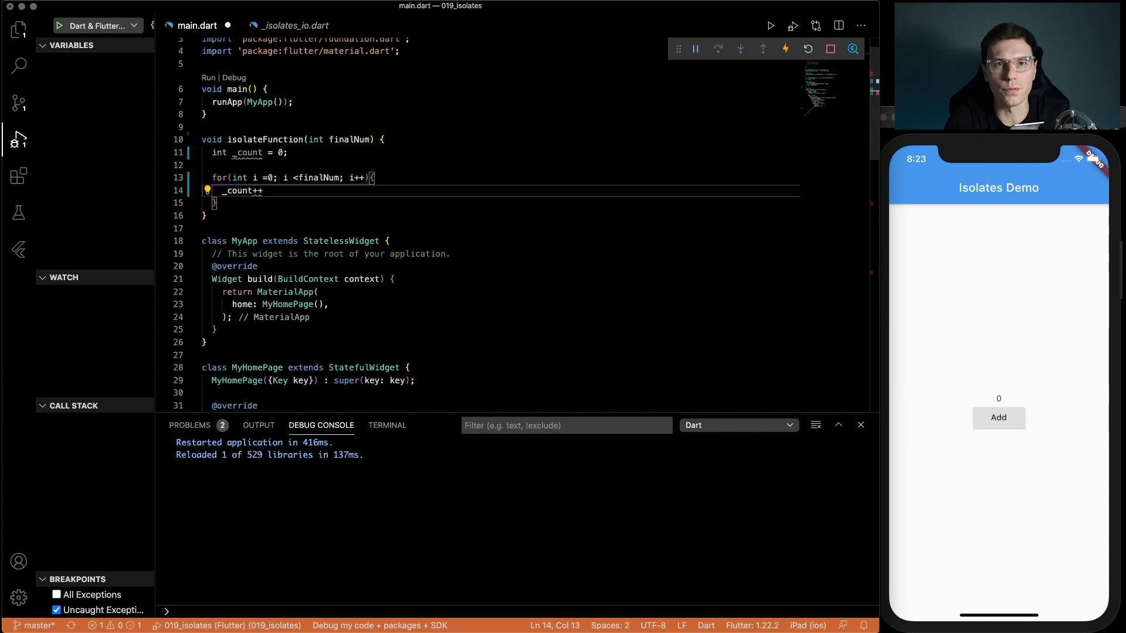
type(";")
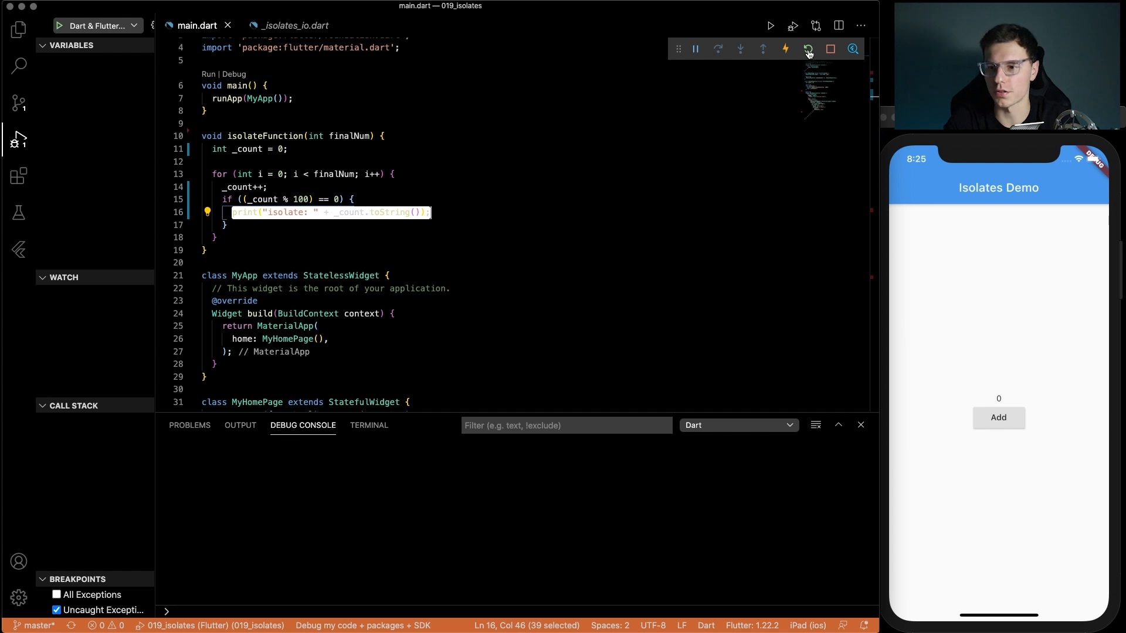
- Hot-restart the app and set a breakpoint on the isolate's print line (line 16)
left_click(807, 49)
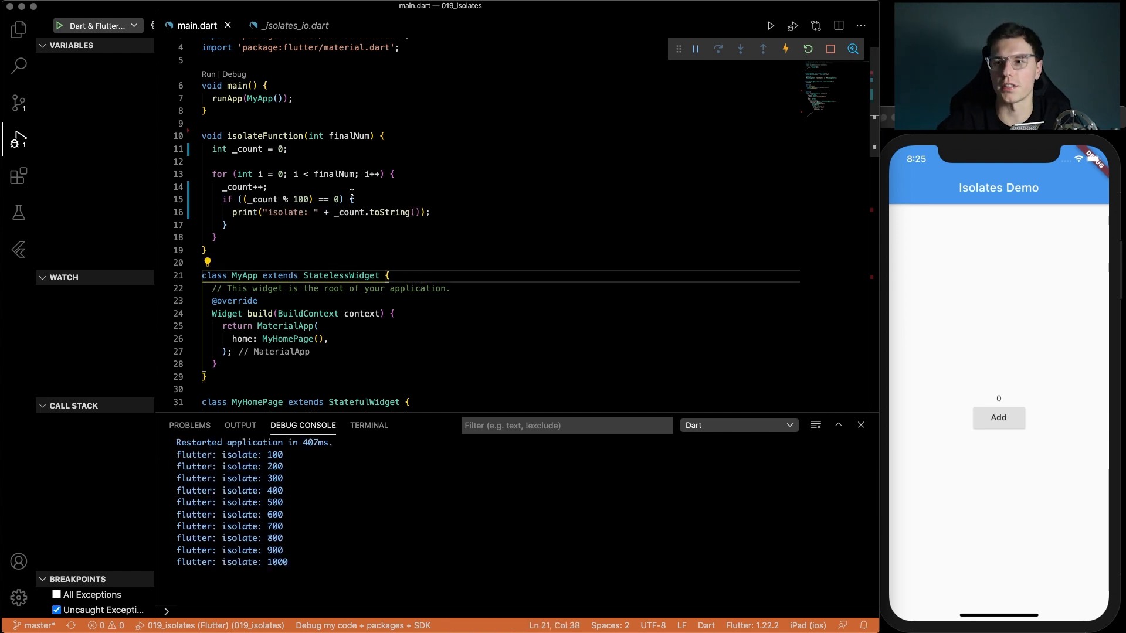
left_click(190, 212)
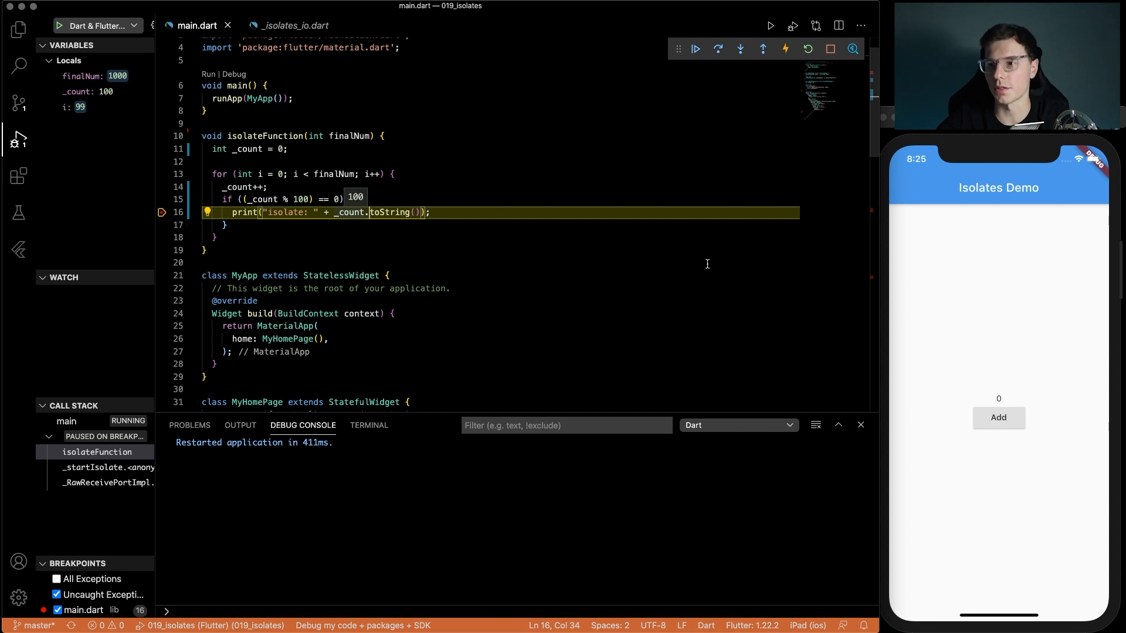
- Toggle a breakpoint in the Add handler off again and view the Call Stack panel
left_click(998, 418)
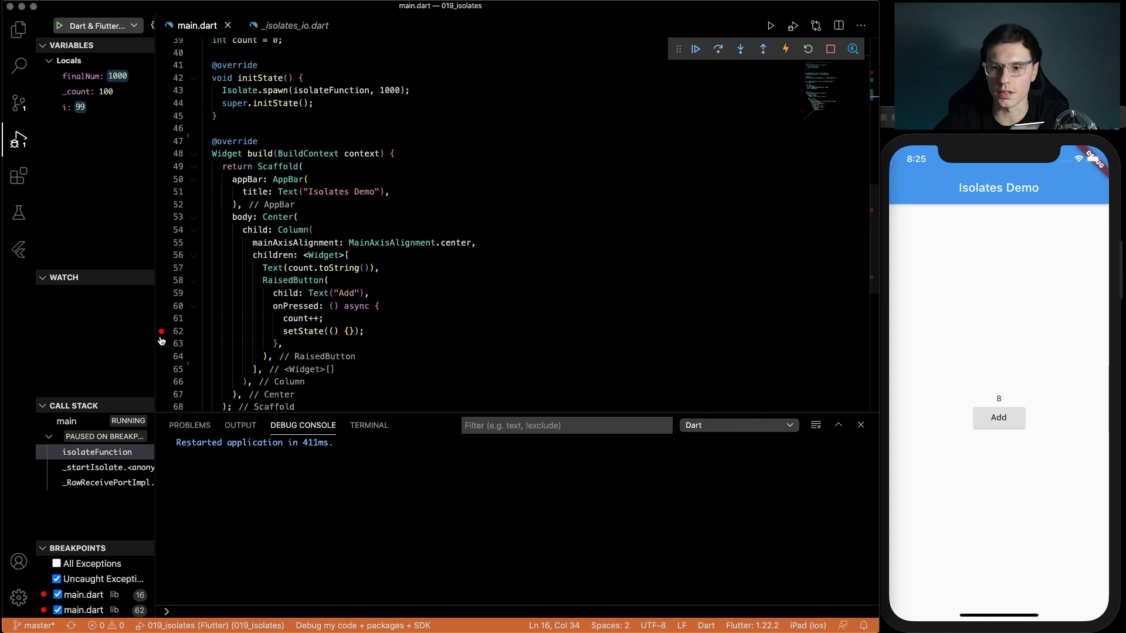
left_click(998, 418)
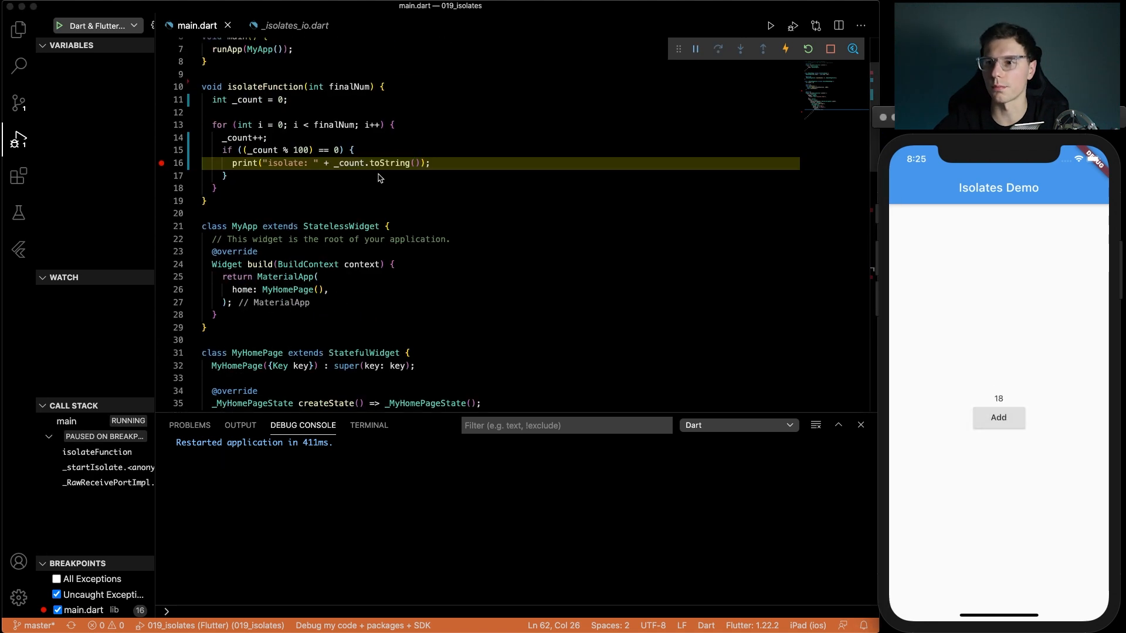
left_click(49, 436)
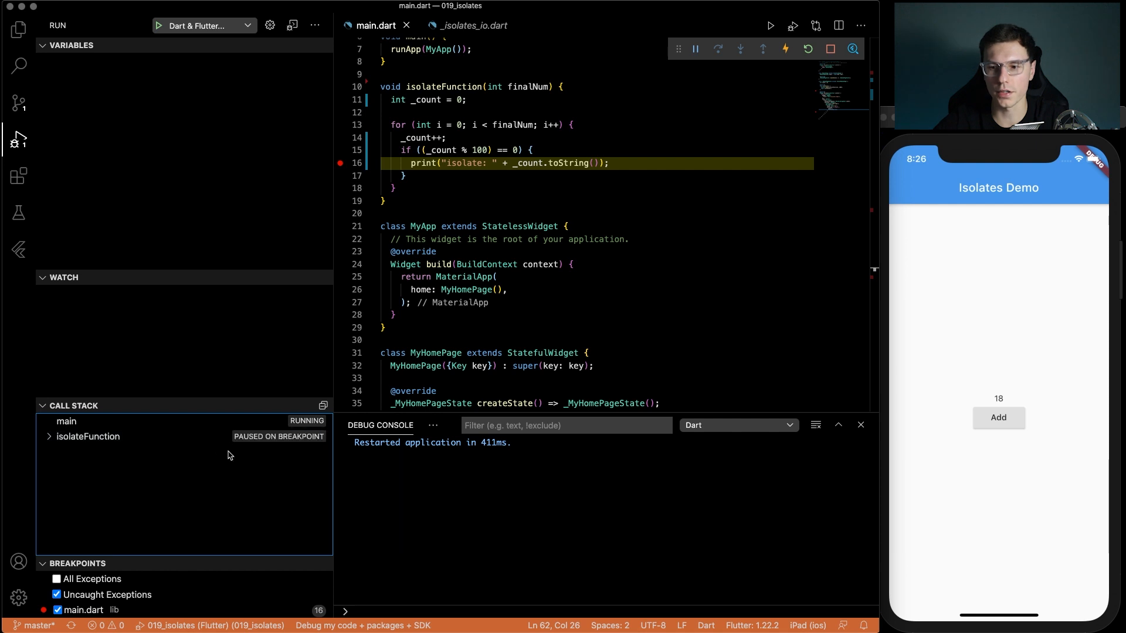
- Step the paused isolateFunction over one loop iteration while tapping Add in the app
left_click(694, 49)
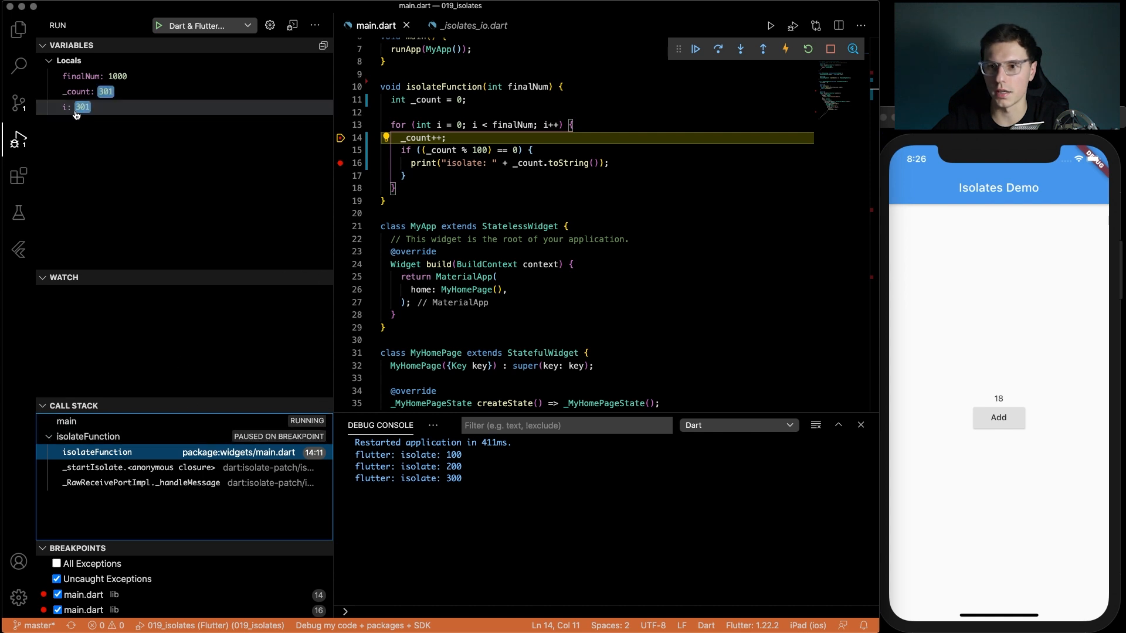
left_click(718, 48)
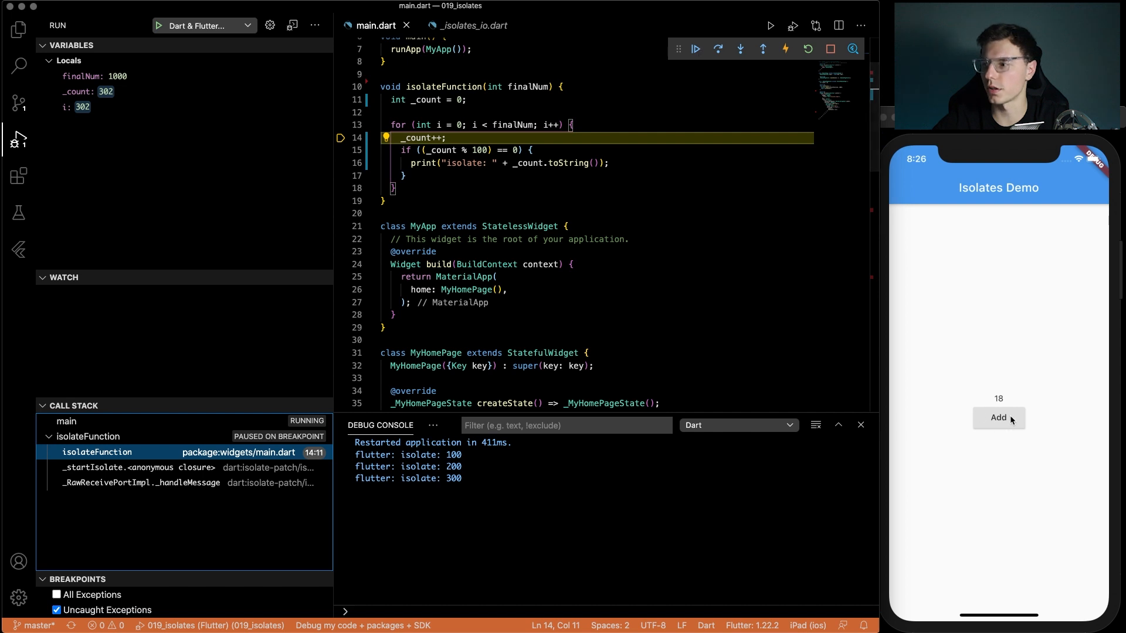
left_click(695, 49)
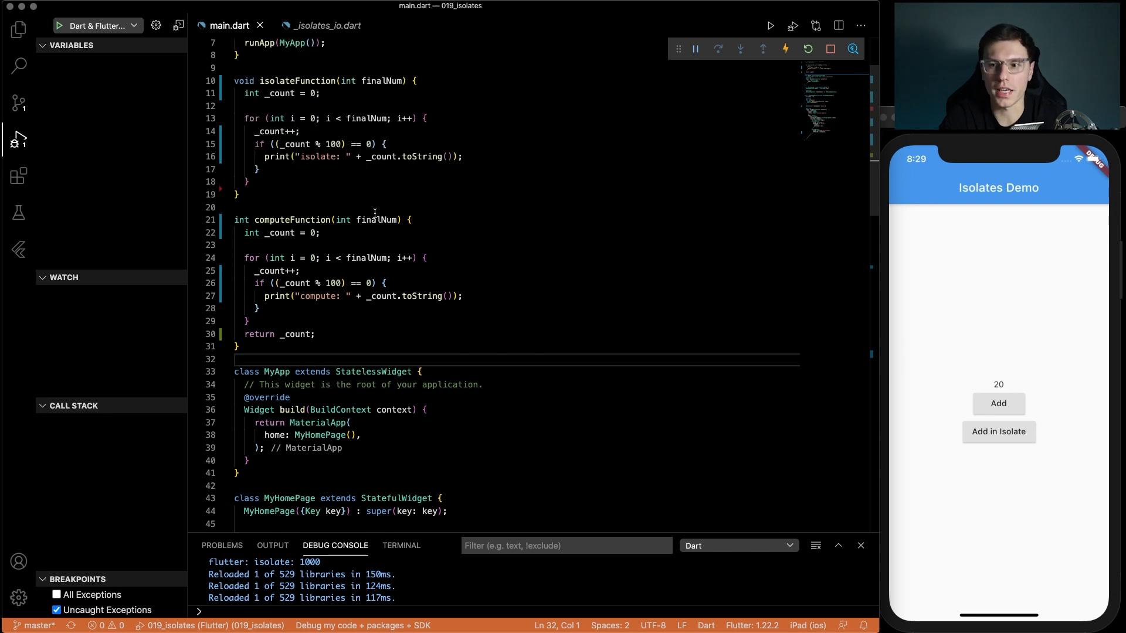
mouse_move(377, 219)
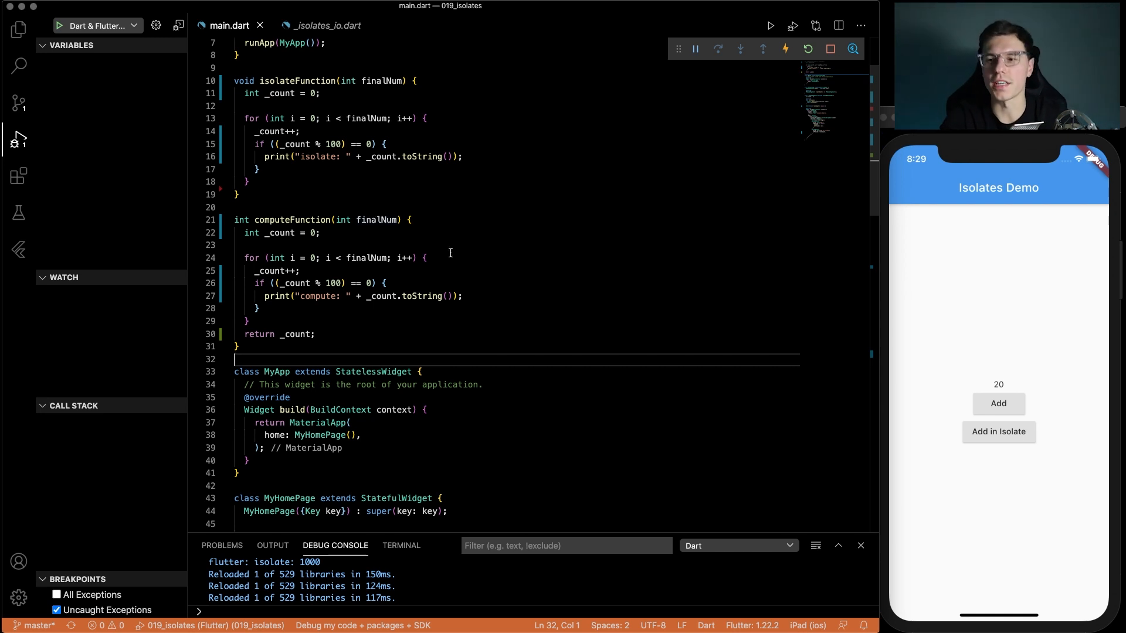
- Review computeFunction counting to finalNum and the new 'Add in Isolate' button
scroll("down", 3)
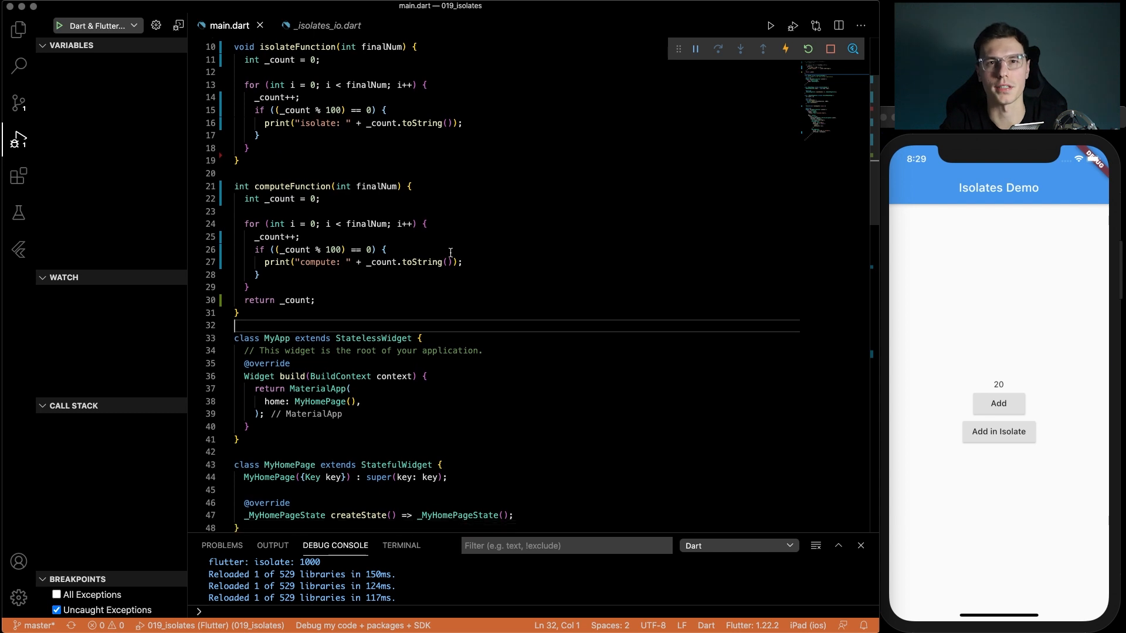
- Write runCompute: count = await compute(computeFunction, 2000) followed by setState
type("count")
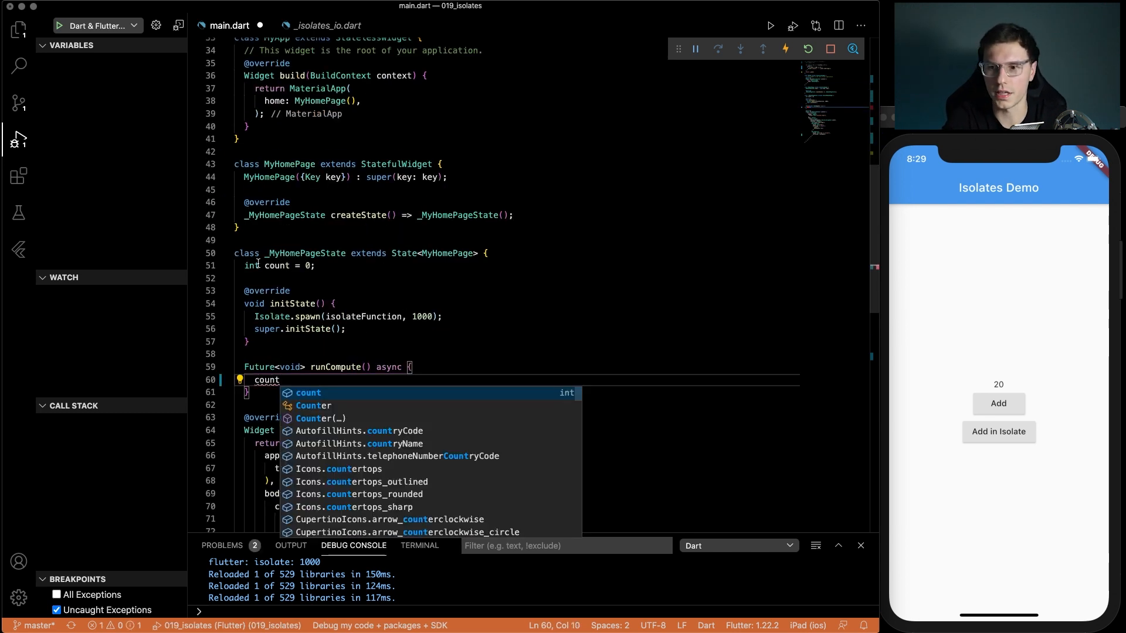
type("= await compute(")
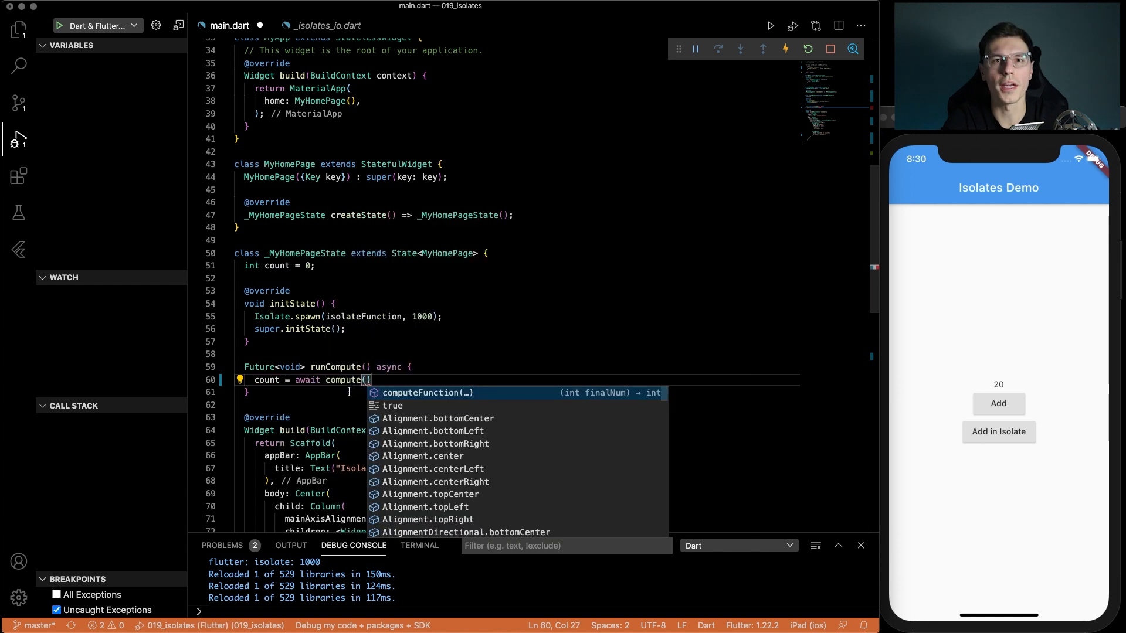
mouse_move(348, 400)
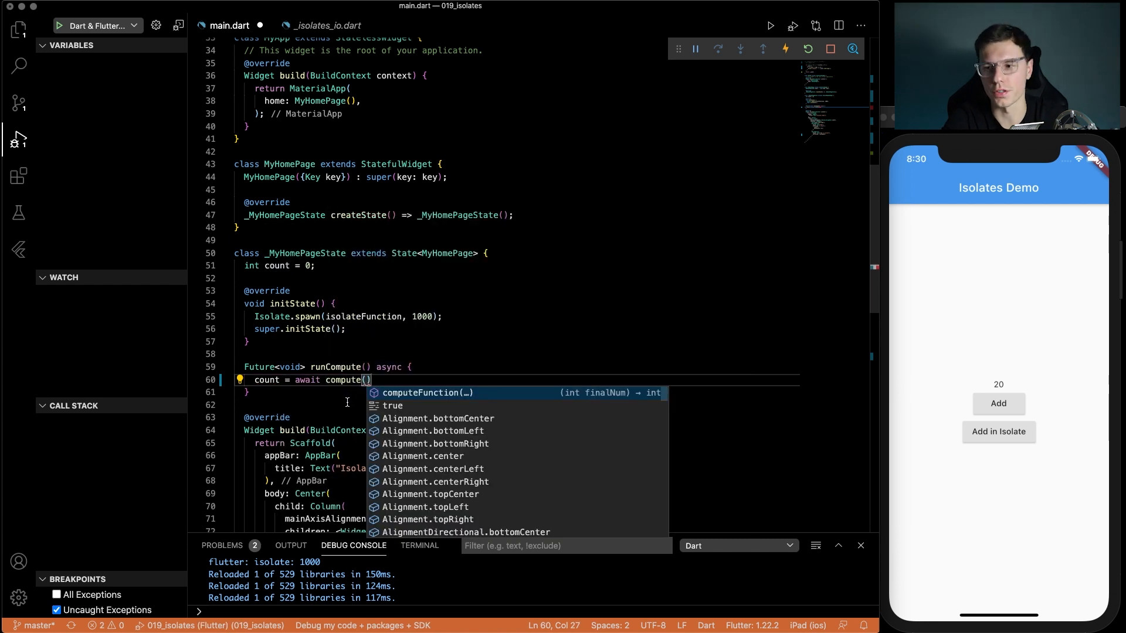
type("computeFunction, 2000")
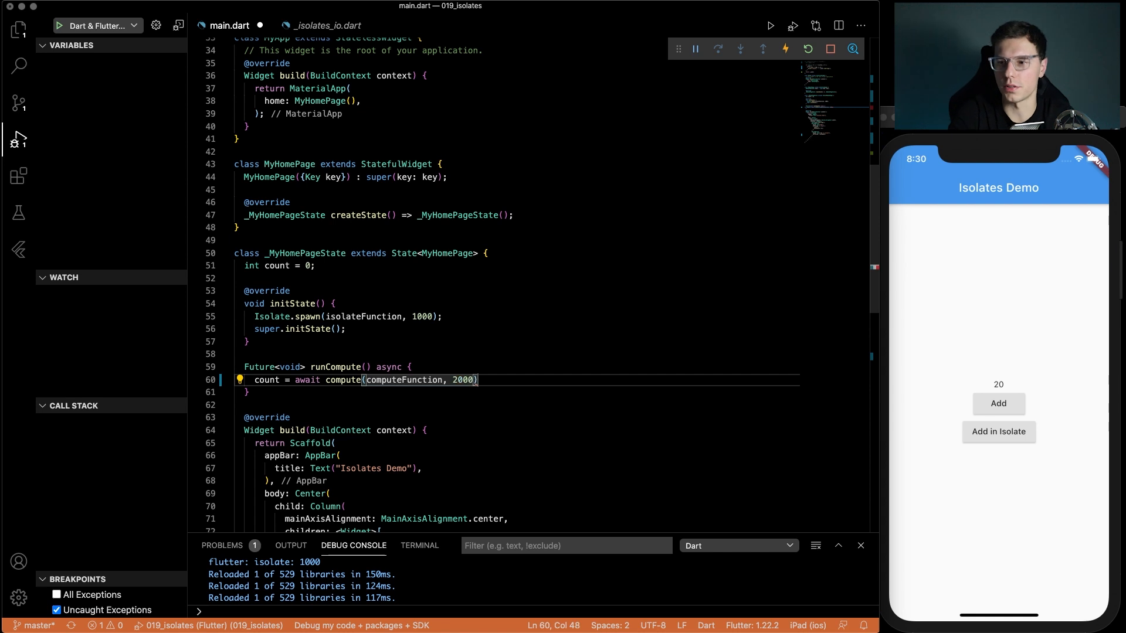
type("set")
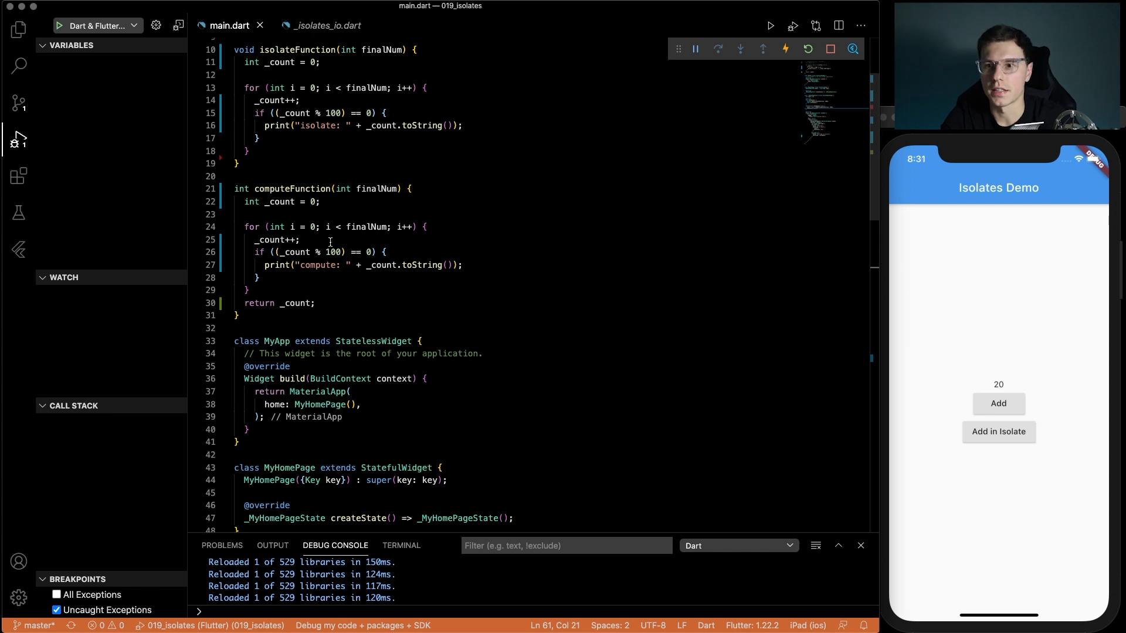
mouse_move(1035, 396)
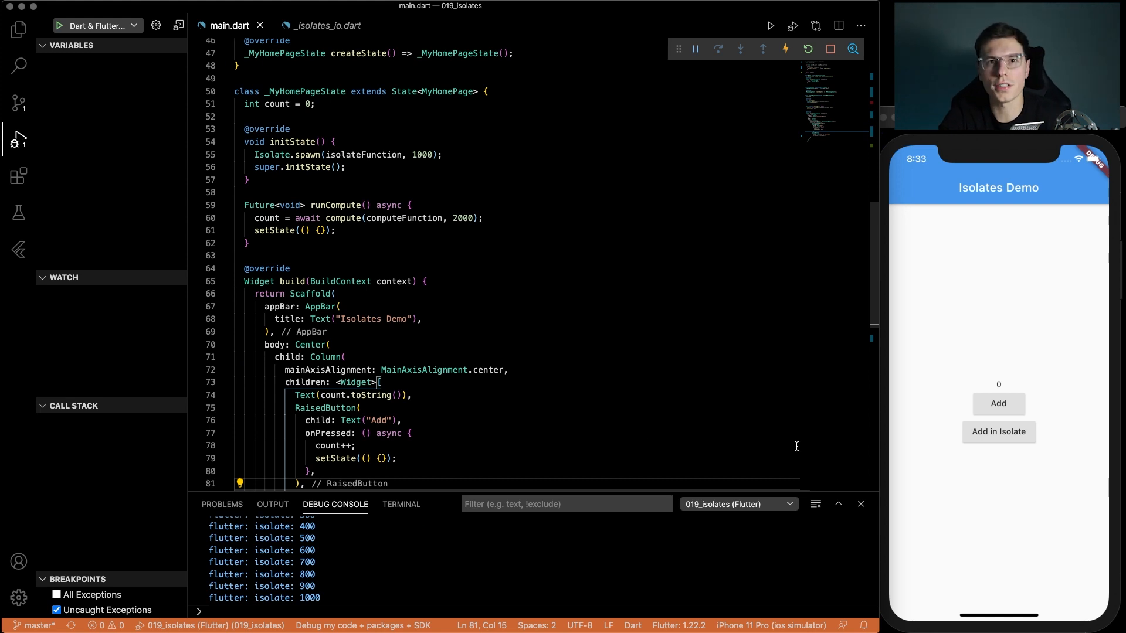
mouse_move(997, 460)
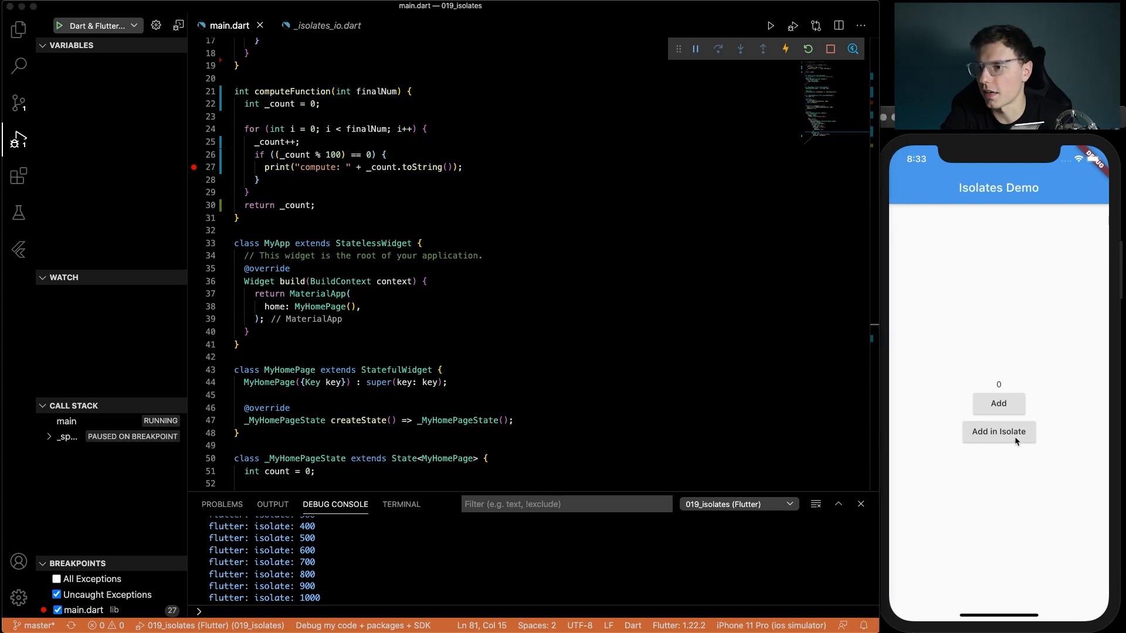
- Run Add in Isolate, tap Add twice while paused, then continue so the counter reaches 2000
left_click(694, 48)
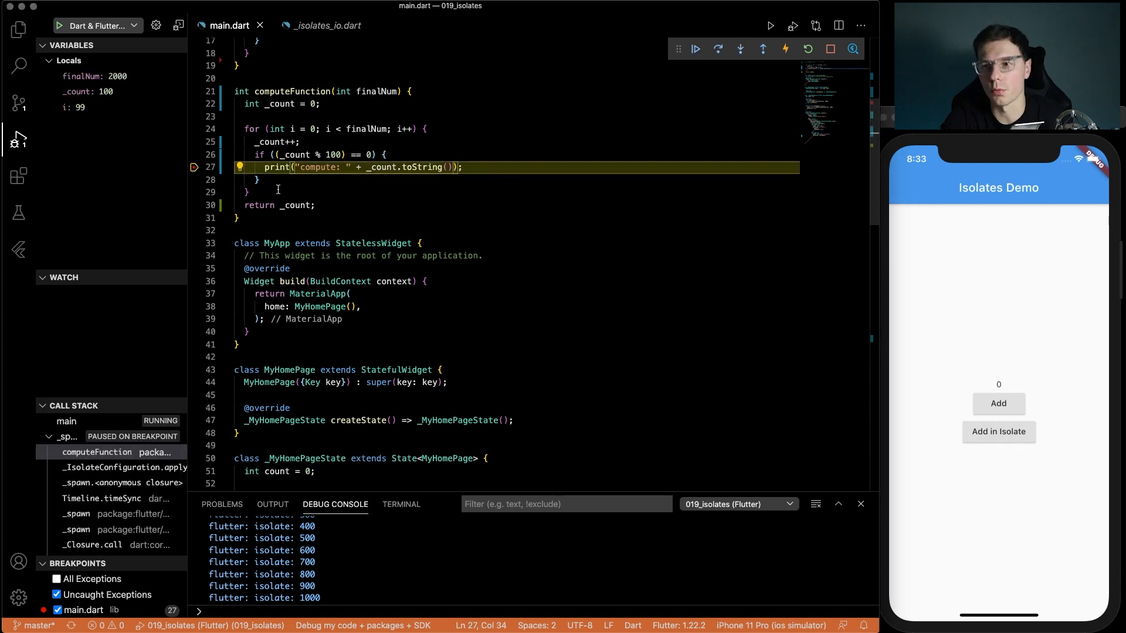
left_click(997, 402)
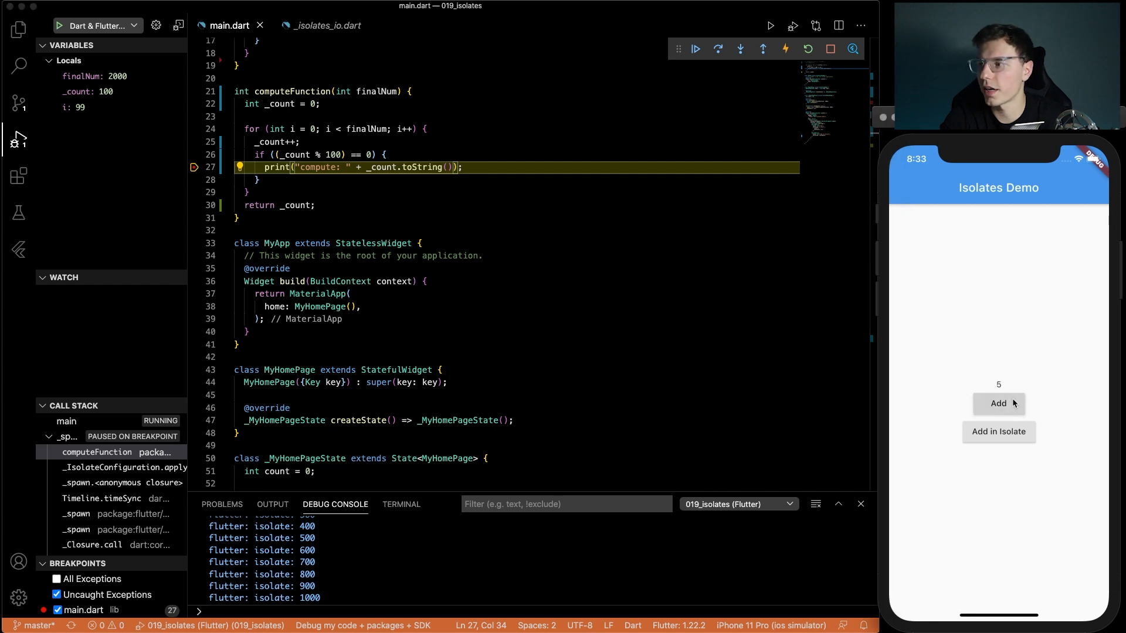
left_click(998, 402)
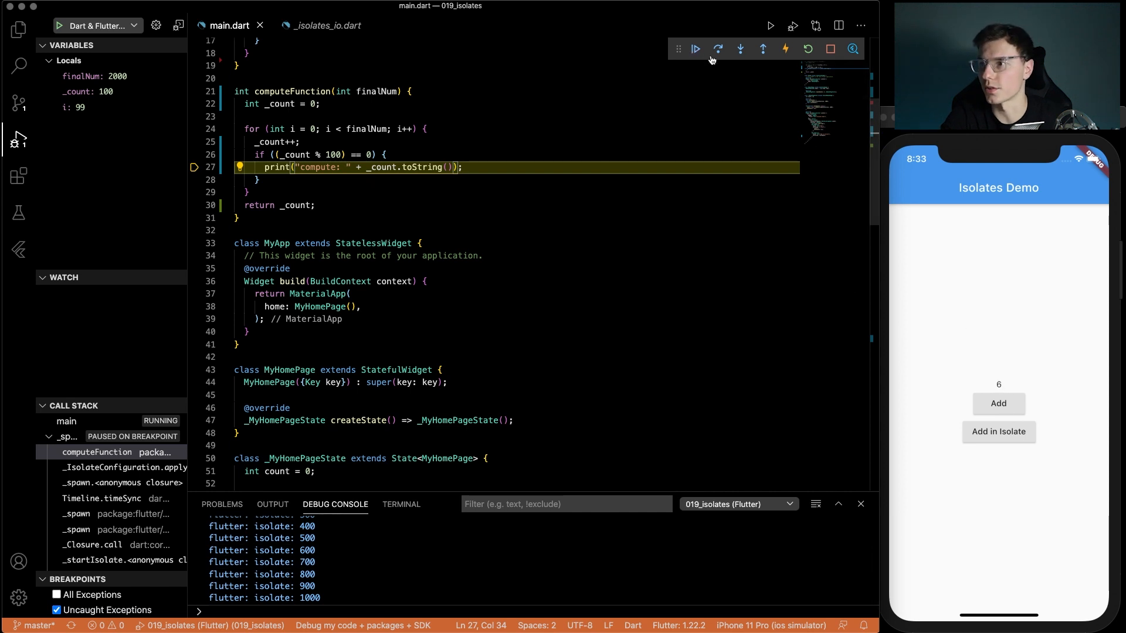
left_click(694, 49)
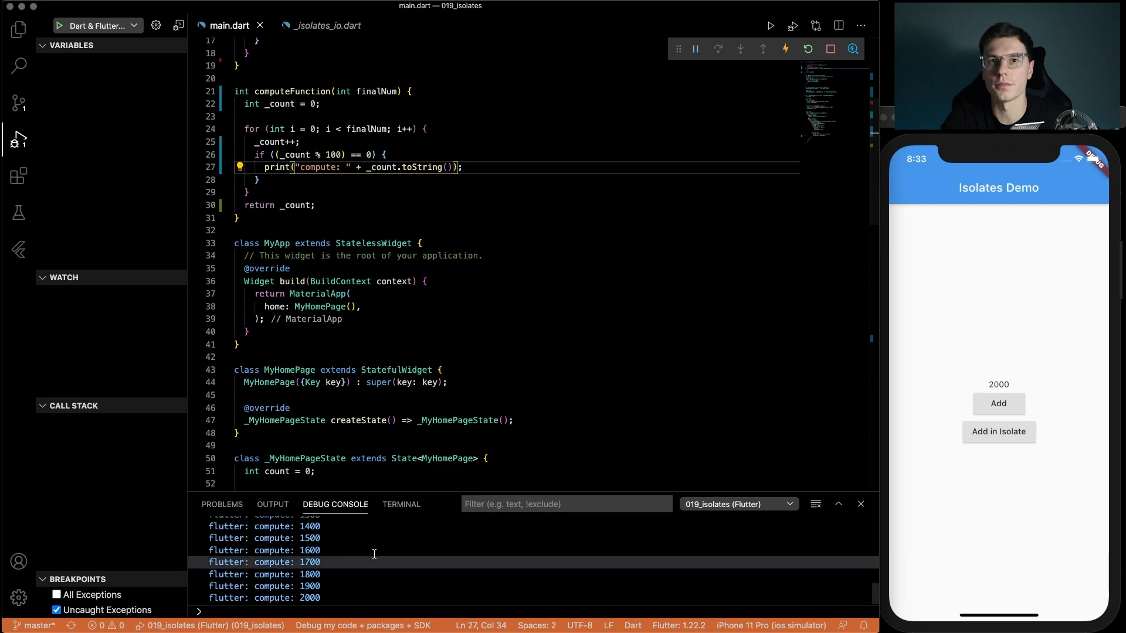